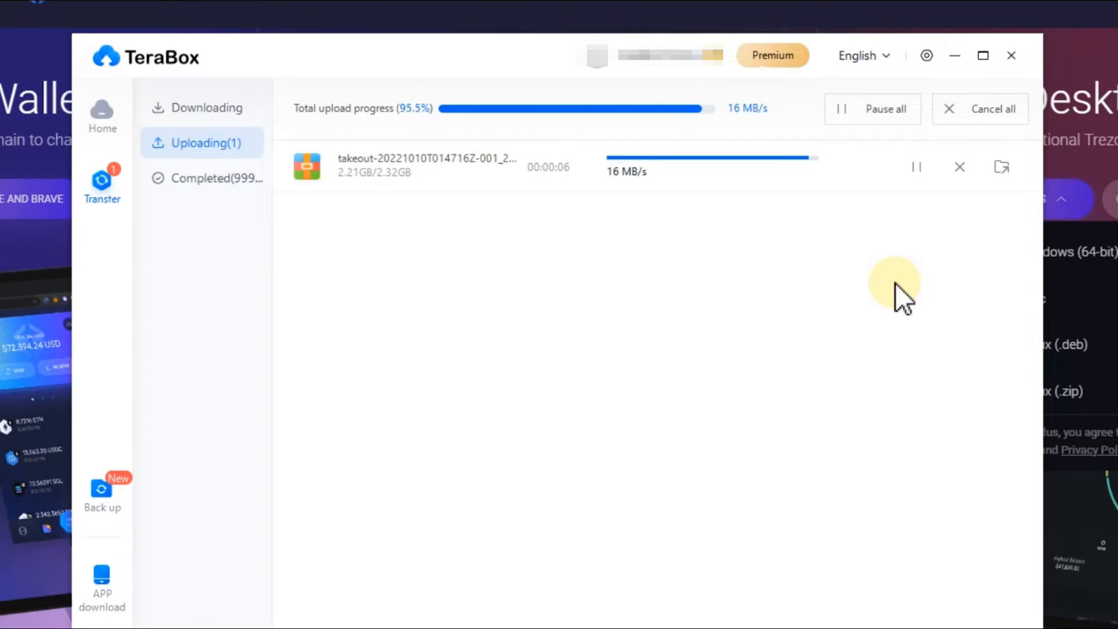
mouse_move(901, 242)
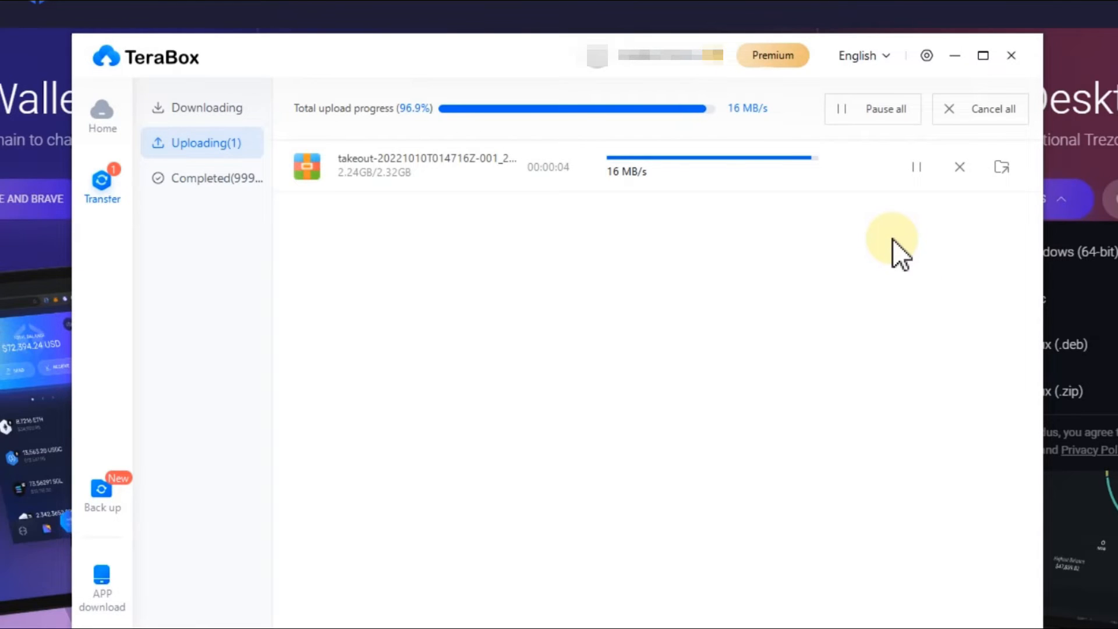
mouse_move(645, 192)
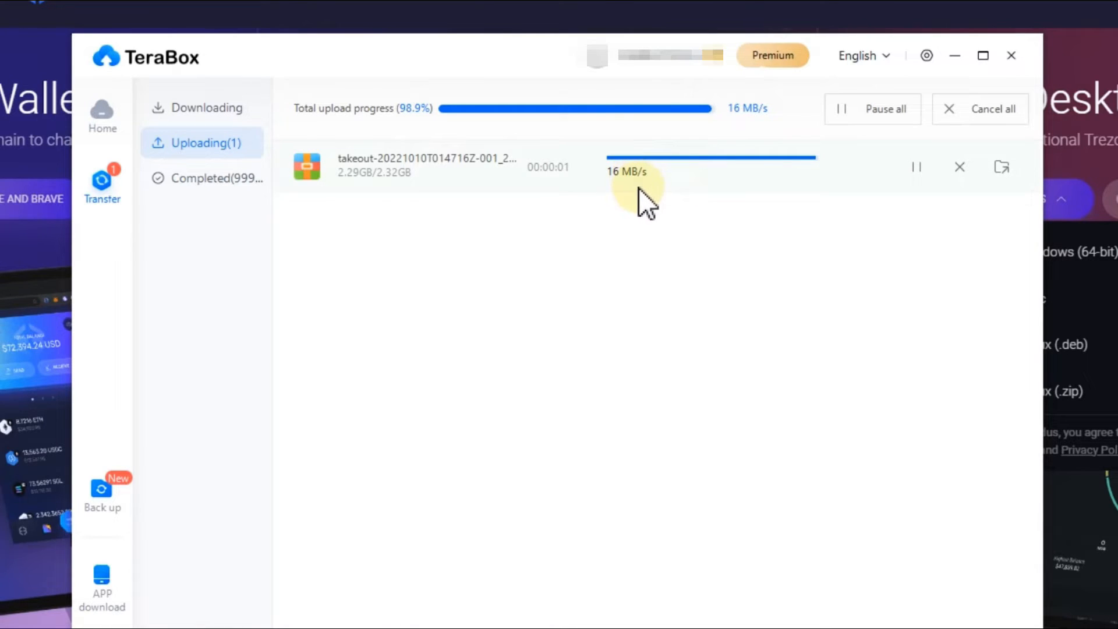
mouse_move(702, 545)
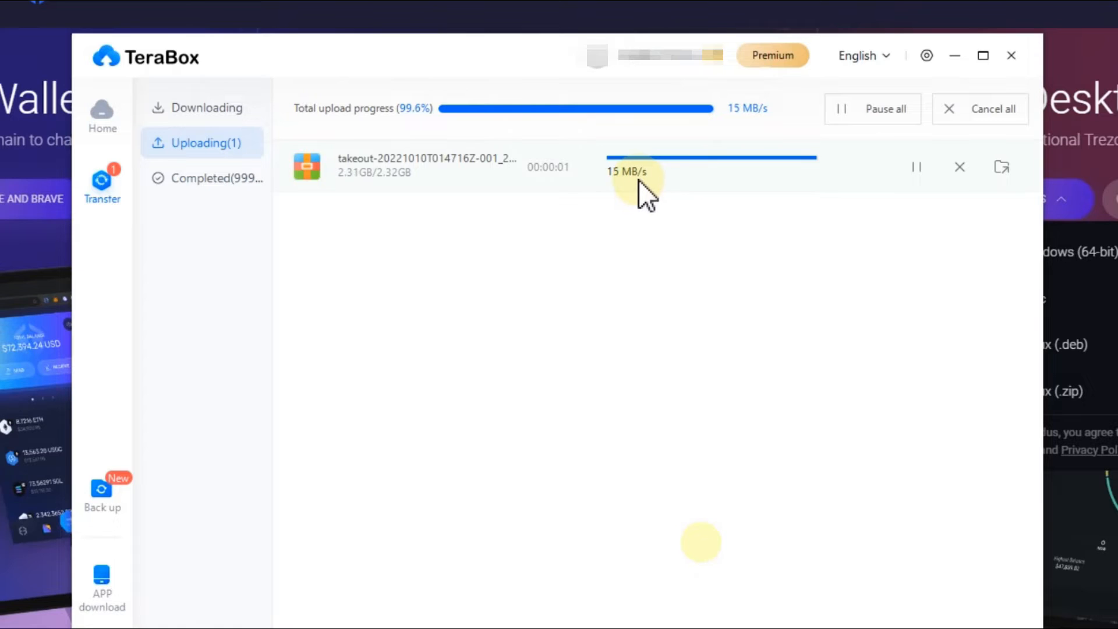
mouse_move(666, 185)
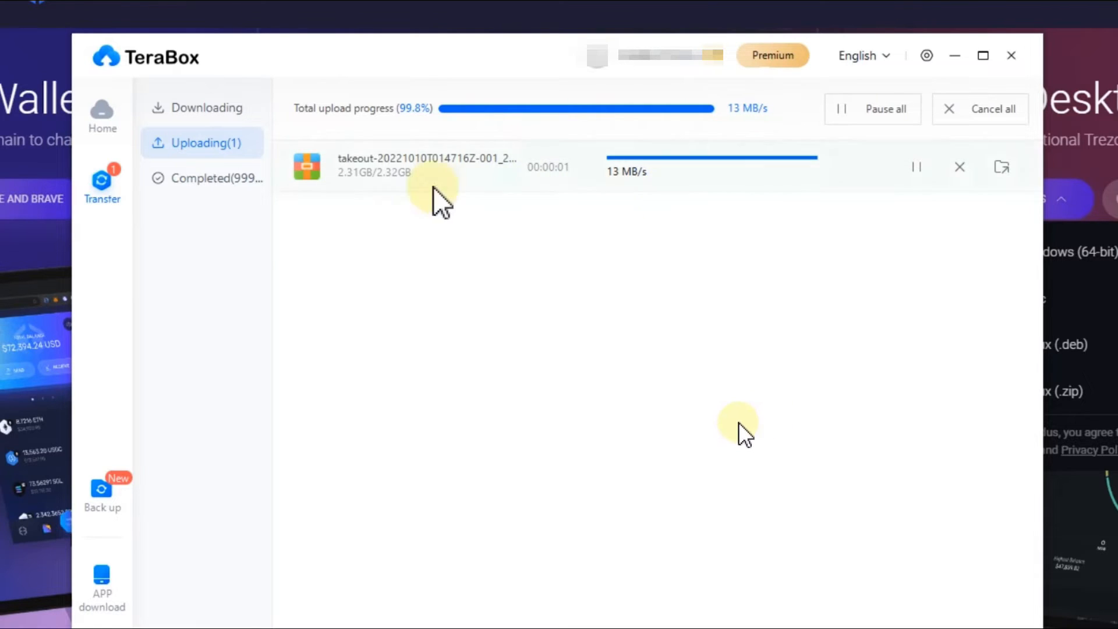
mouse_move(399, 192)
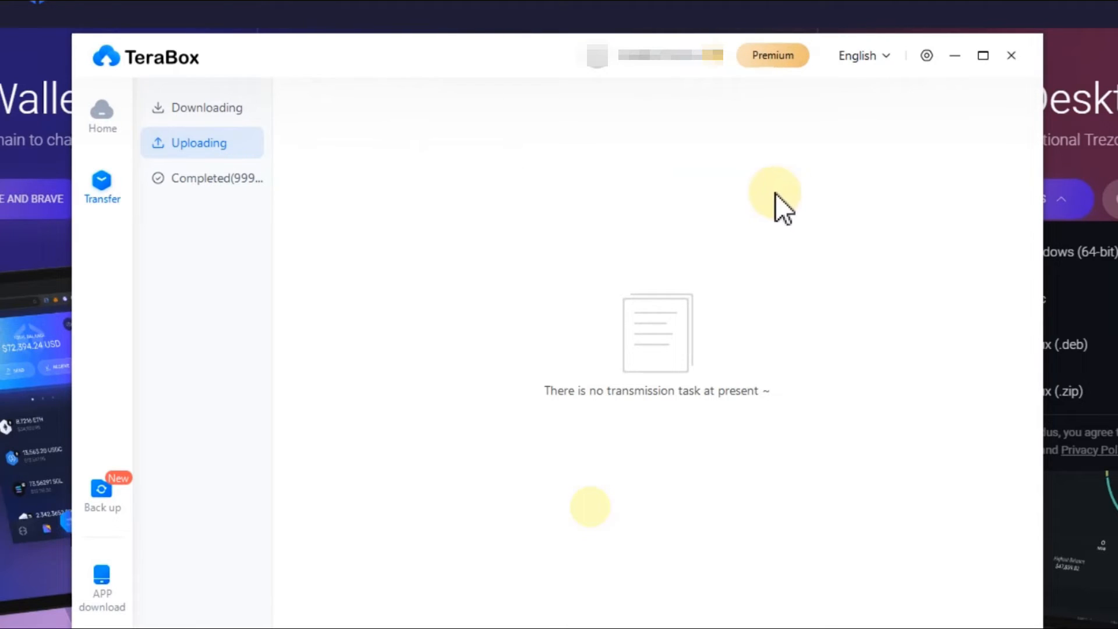
mouse_move(902, 125)
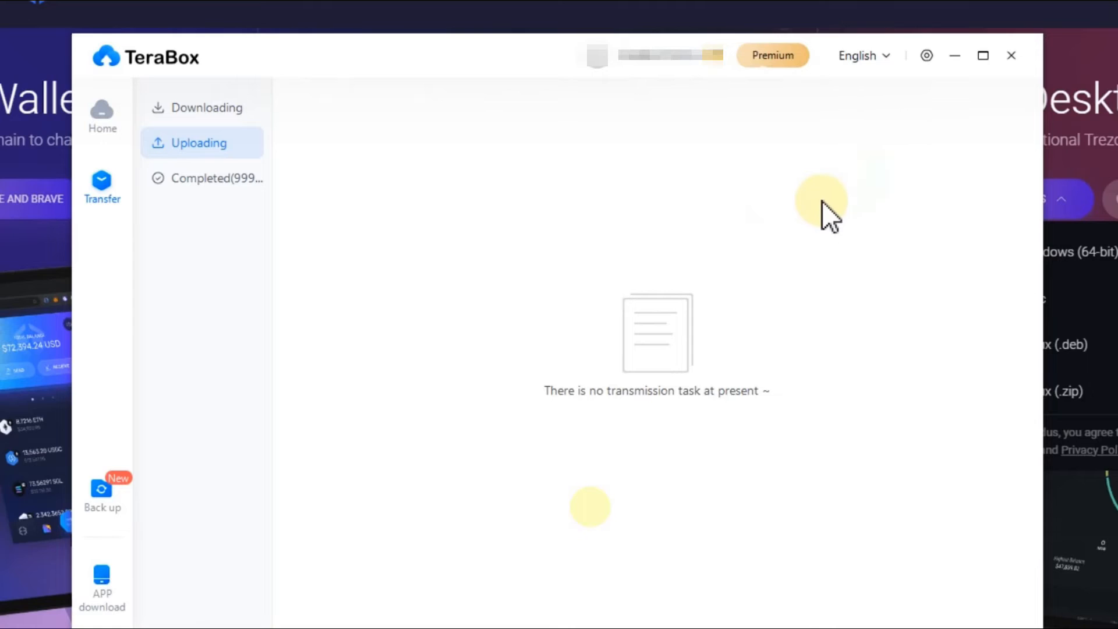
- Download takeout-20221010T014716Z-001_2.zip from Google Takeout Saves and view the transfer progress
left_click(93, 104)
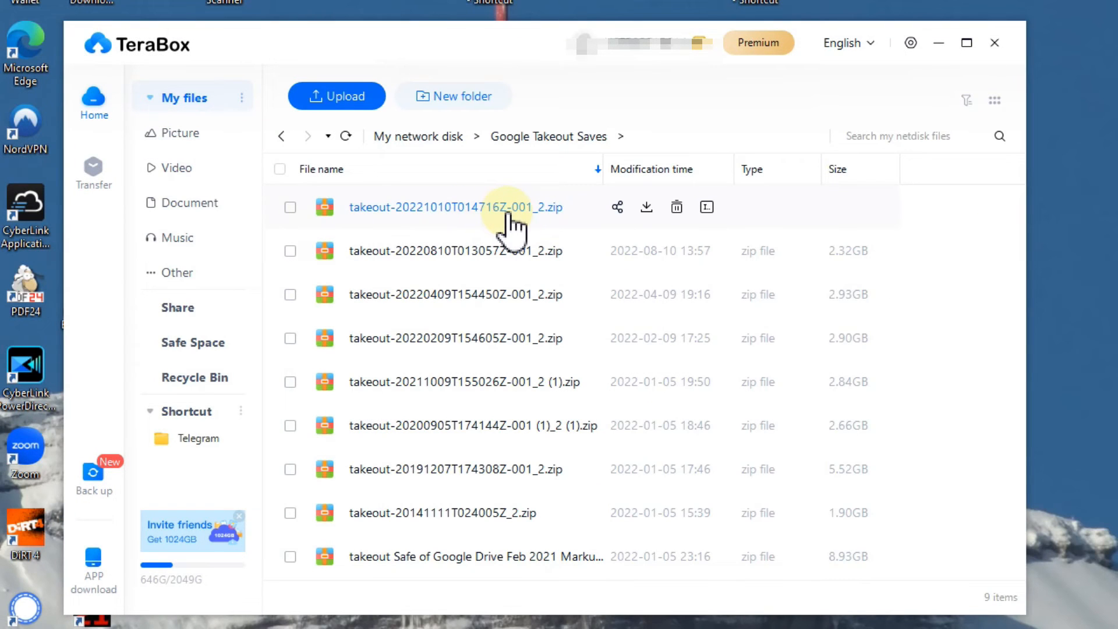
mouse_move(647, 208)
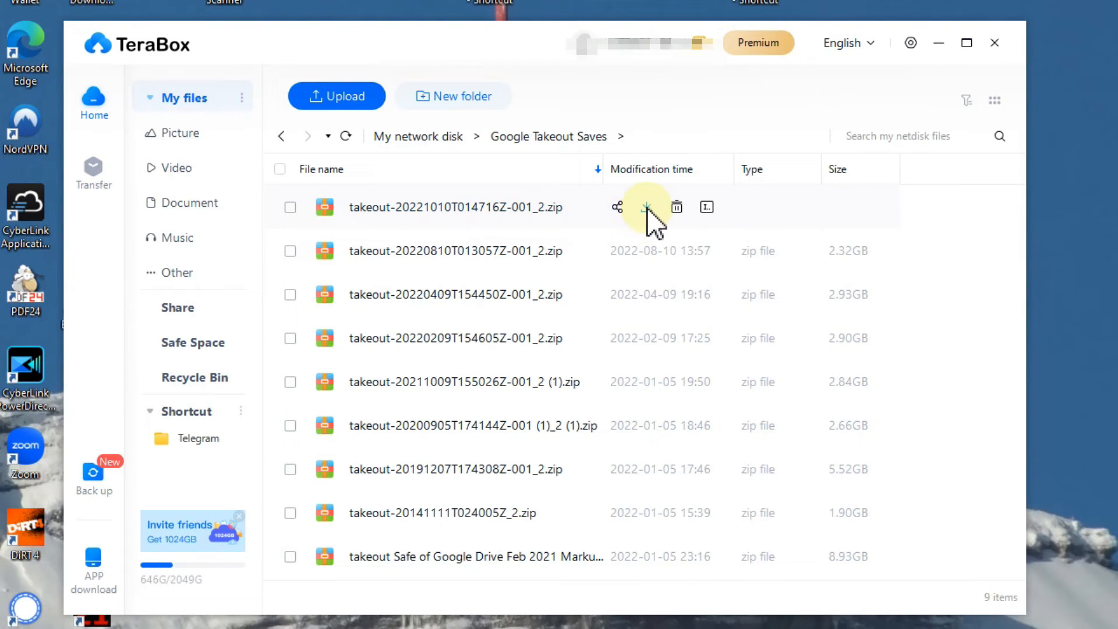
mouse_move(647, 207)
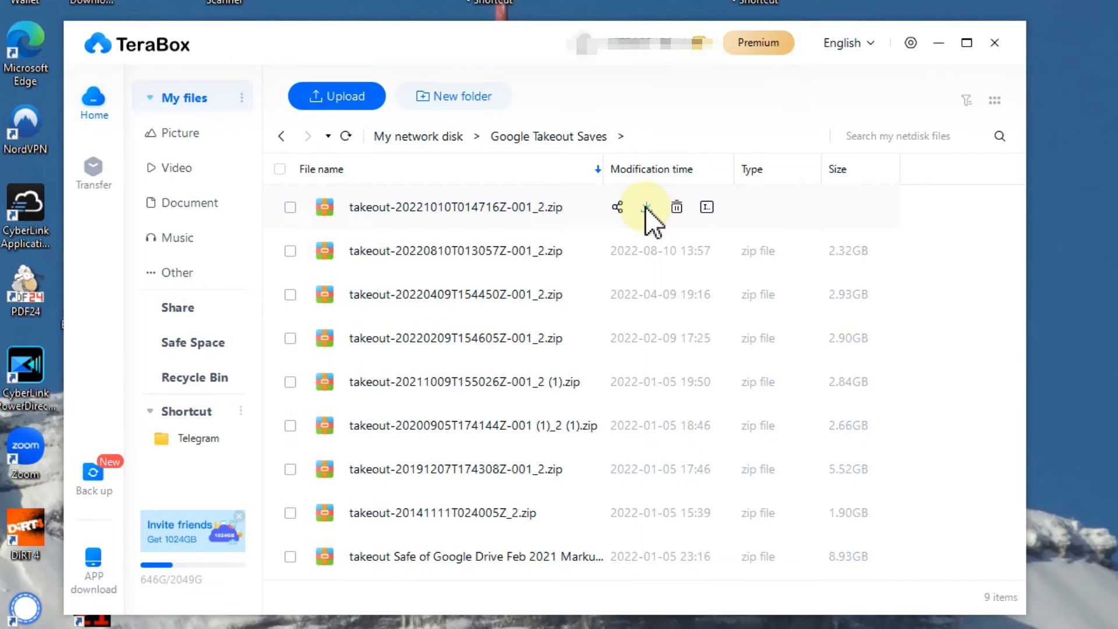
left_click(290, 207)
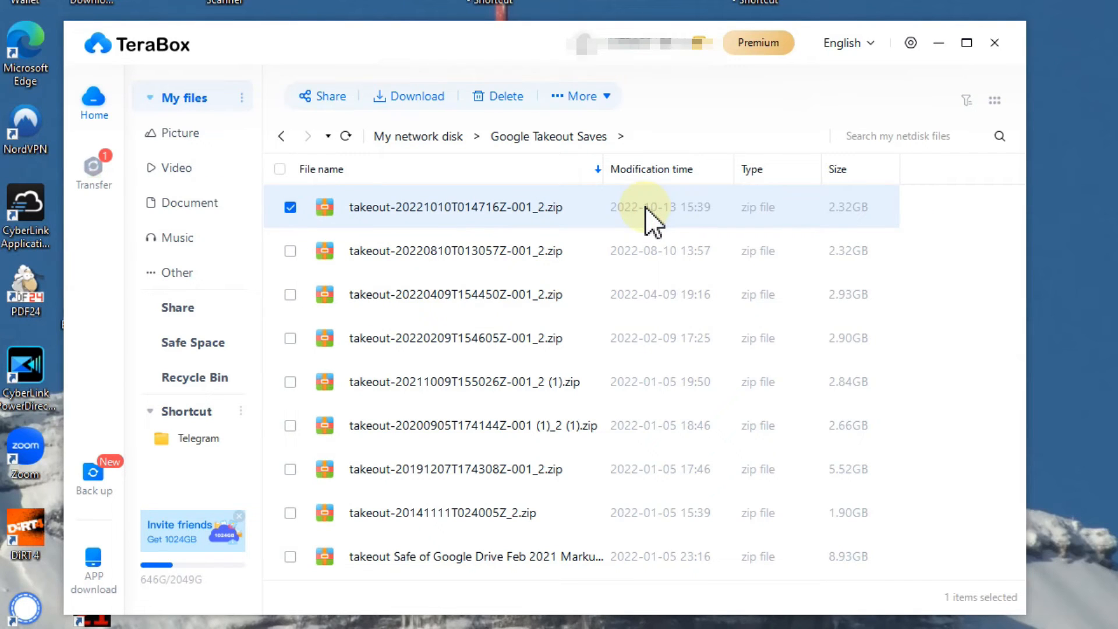
left_click(407, 95)
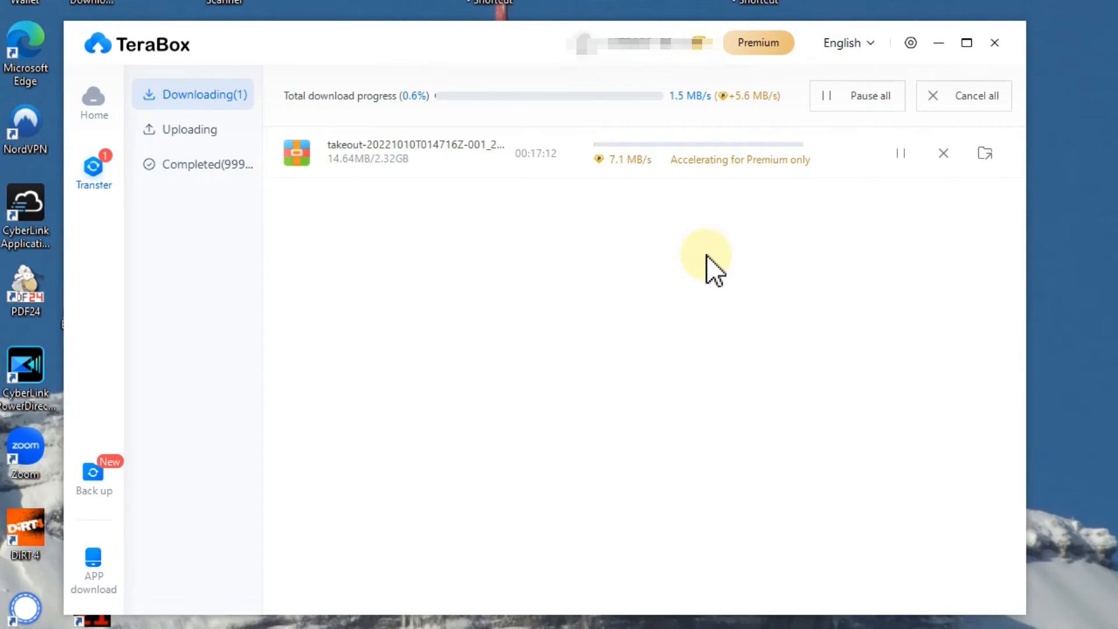
mouse_move(637, 201)
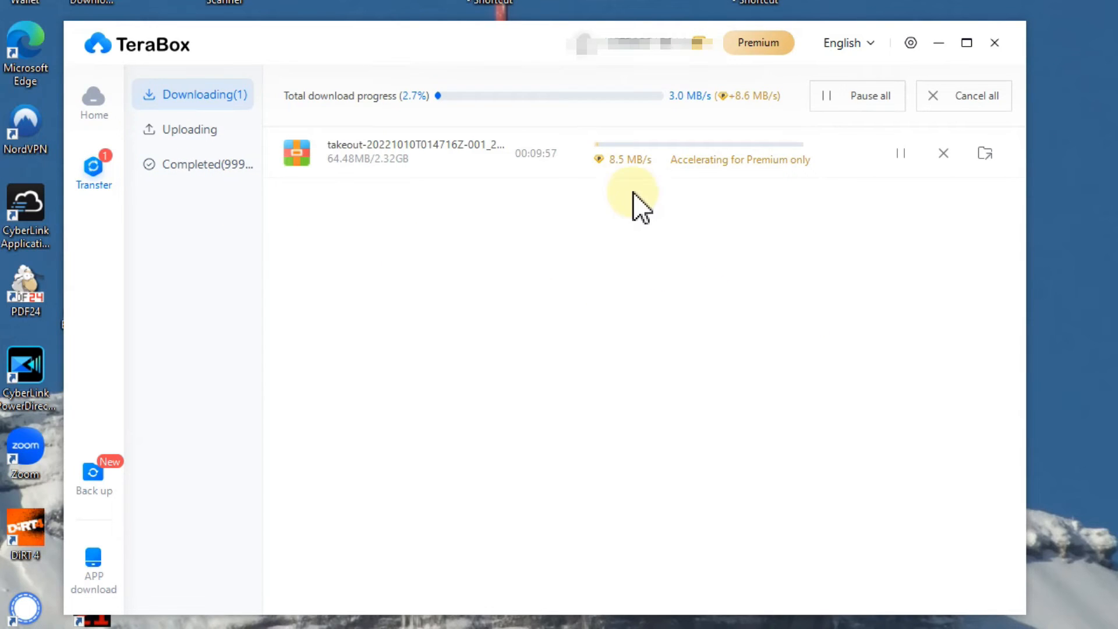
mouse_move(656, 235)
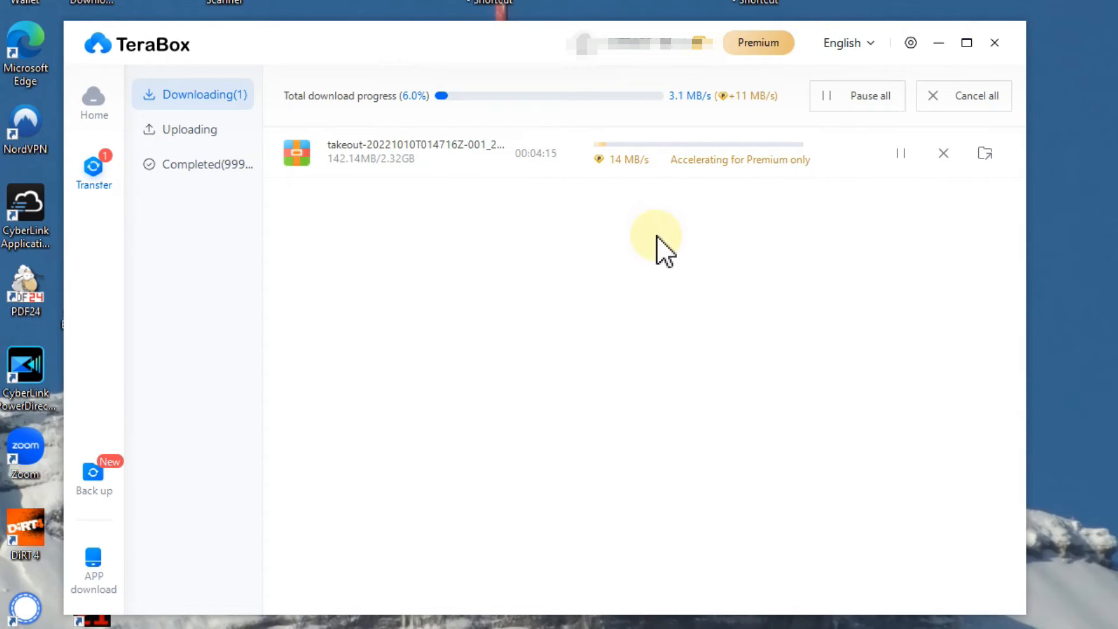
mouse_move(674, 250)
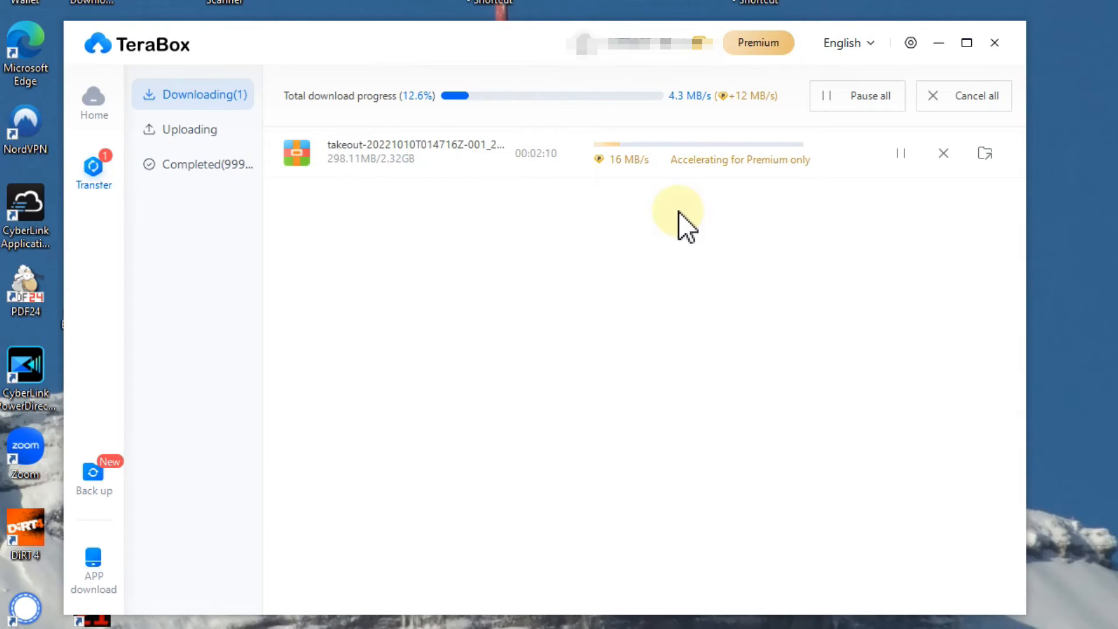
mouse_move(642, 182)
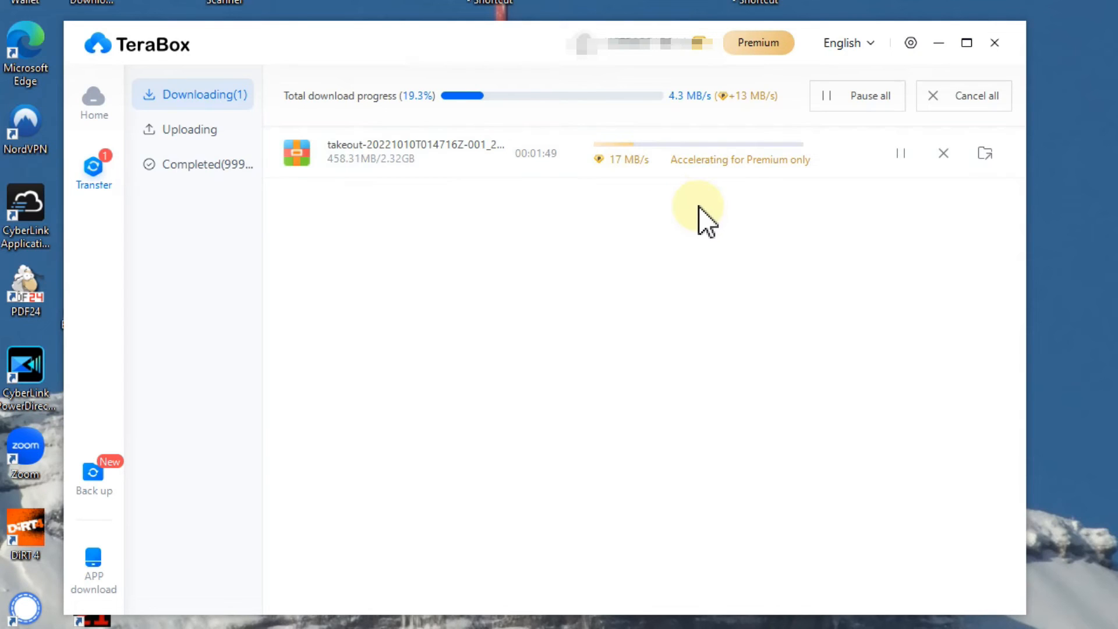
mouse_move(713, 239)
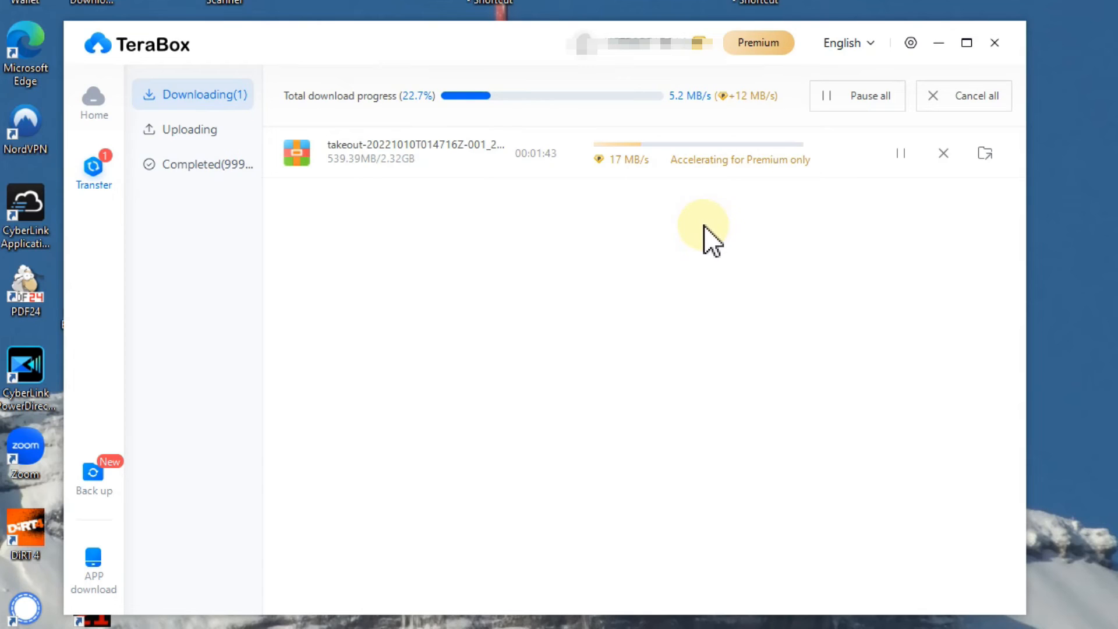
mouse_move(735, 279)
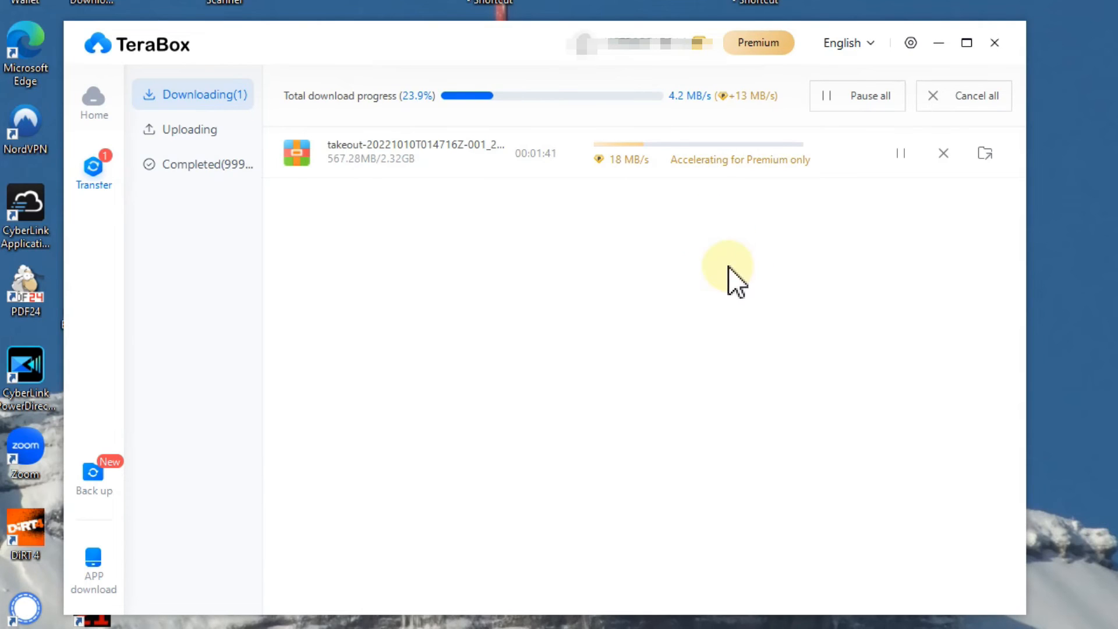
mouse_move(549, 174)
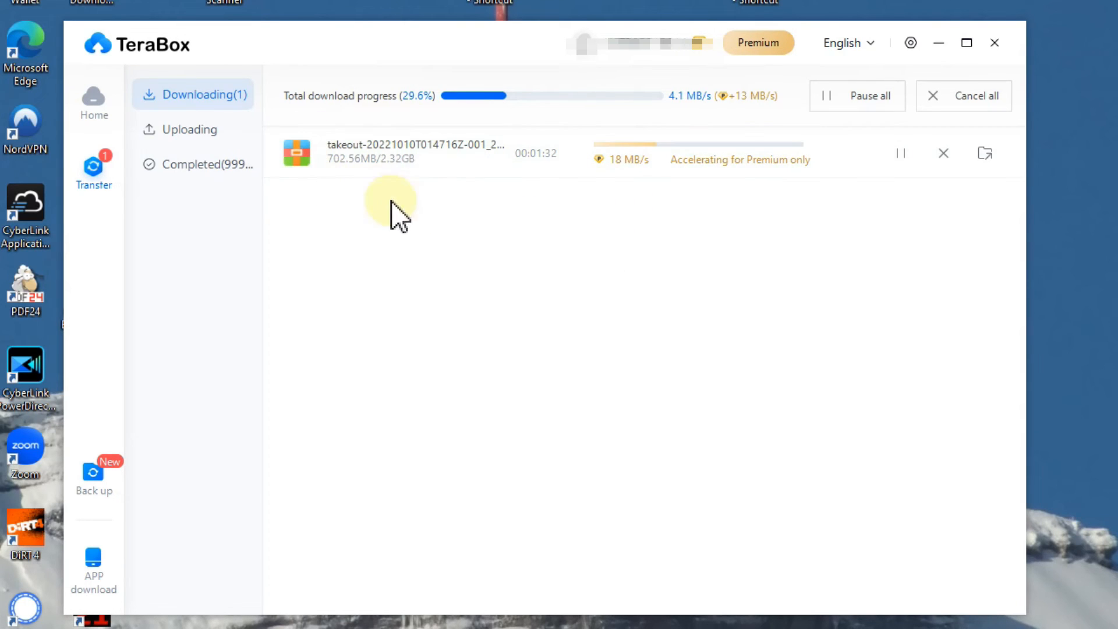
mouse_move(567, 236)
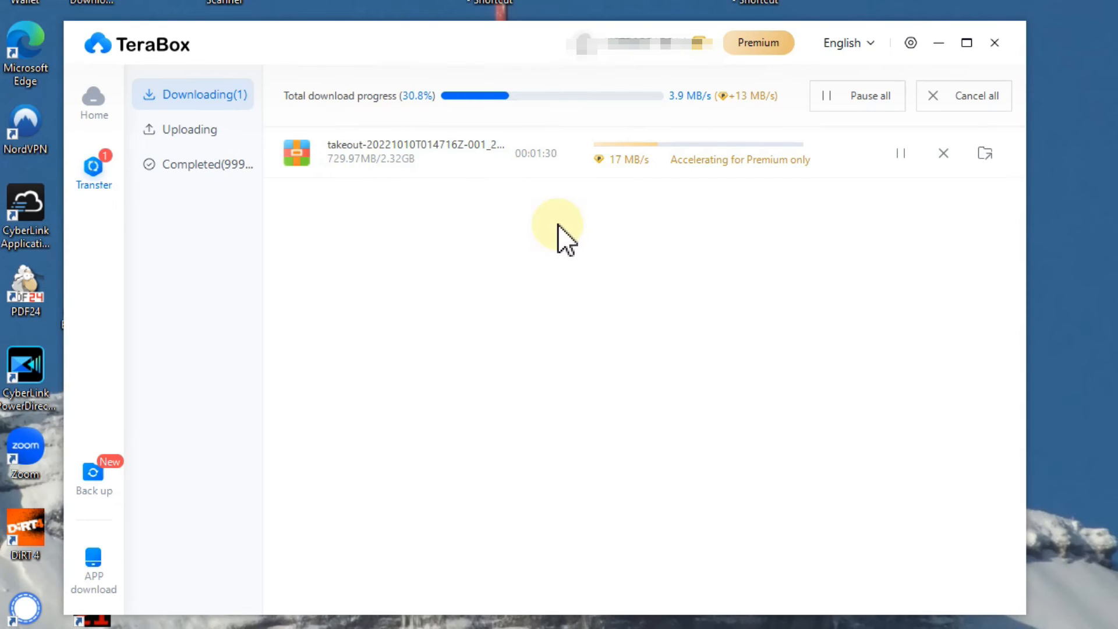
mouse_move(668, 238)
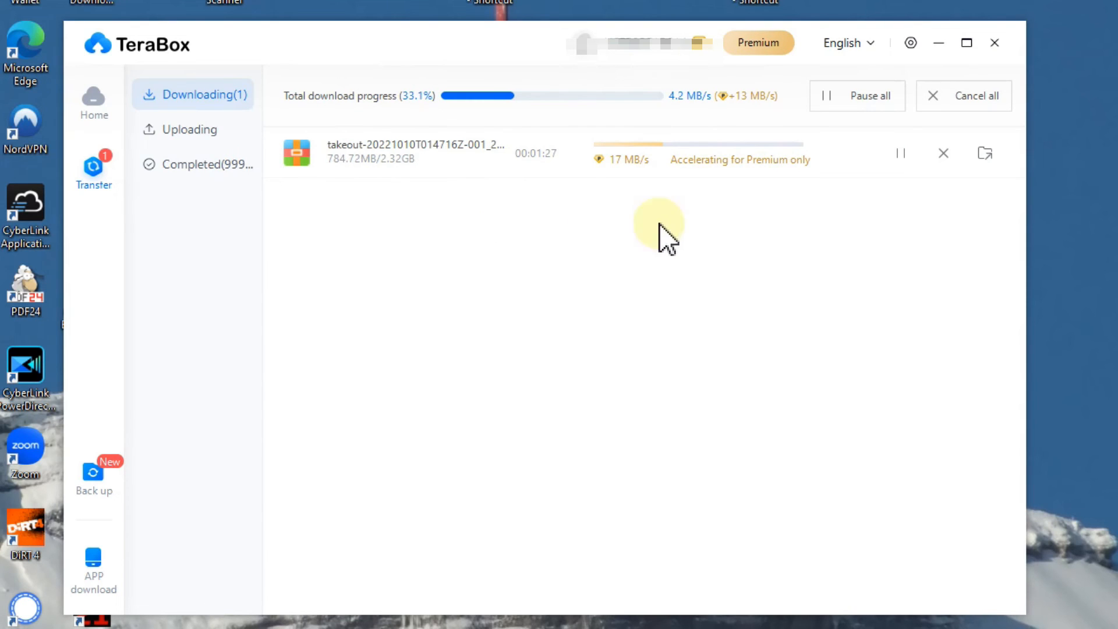
- Watch the takeout zip download climb past one third in the Transfer panel
left_click(190, 130)
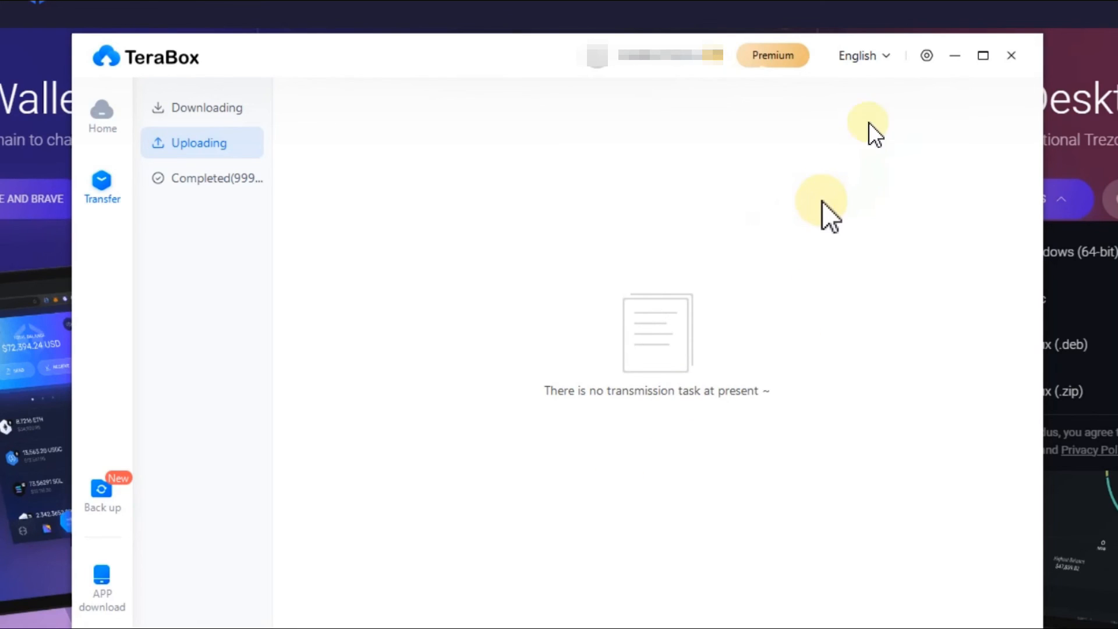
mouse_move(916, 299)
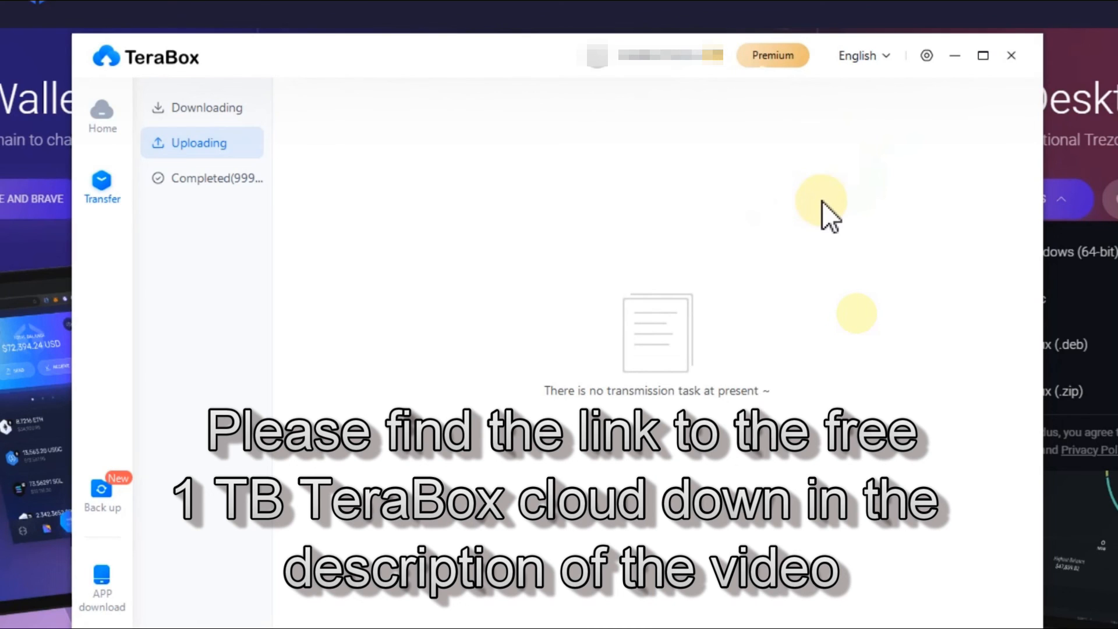
mouse_move(856, 329)
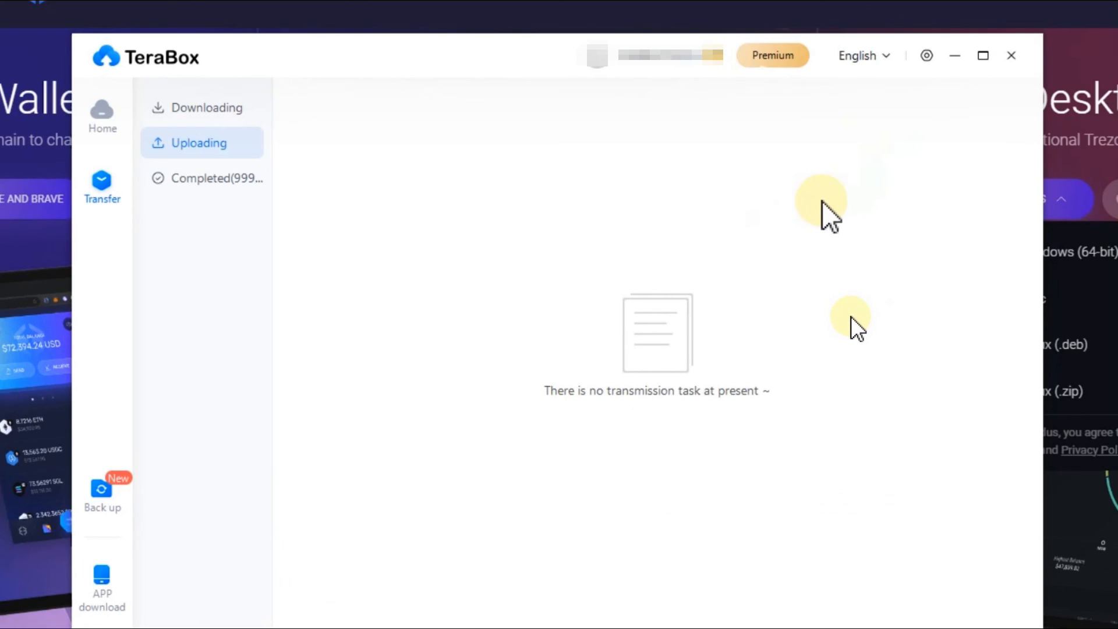